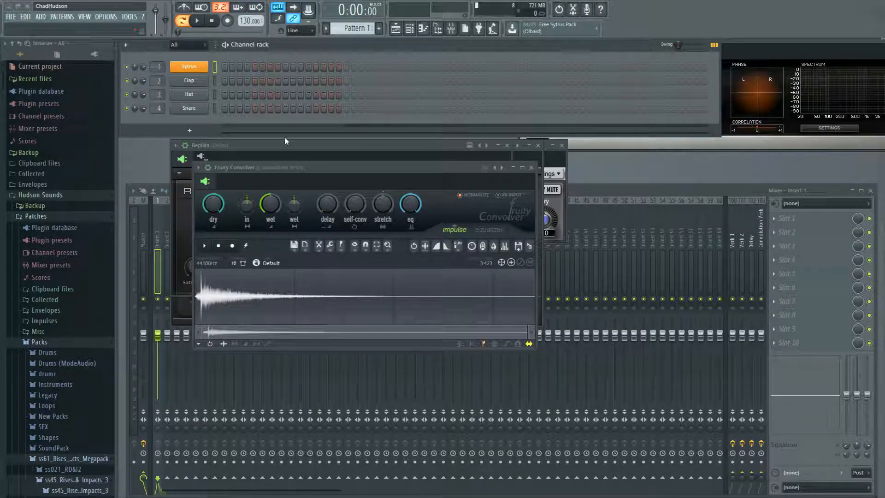
Select the Sytrus channel and double-click it to bring up its synth settings.
click(189, 66)
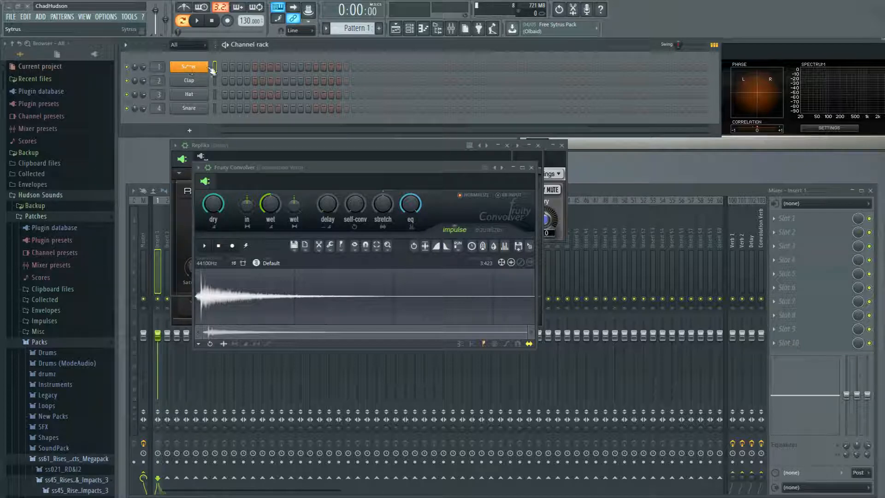
click(188, 67)
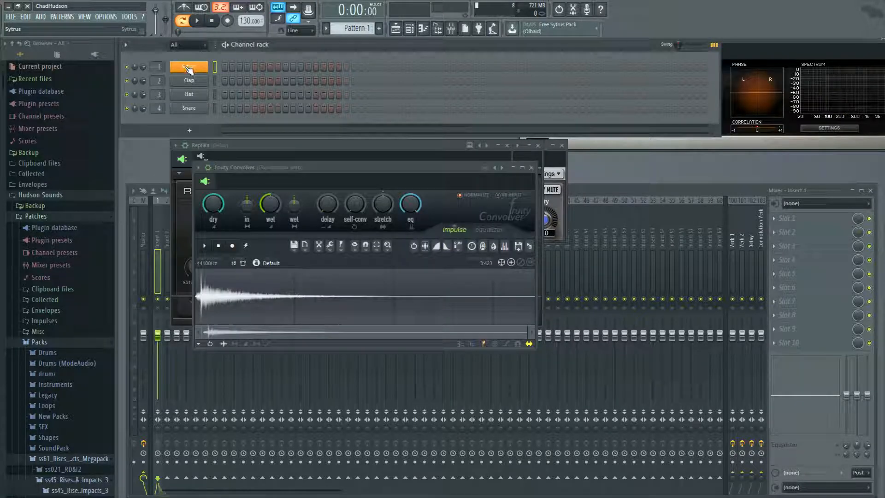
double_click(189, 66)
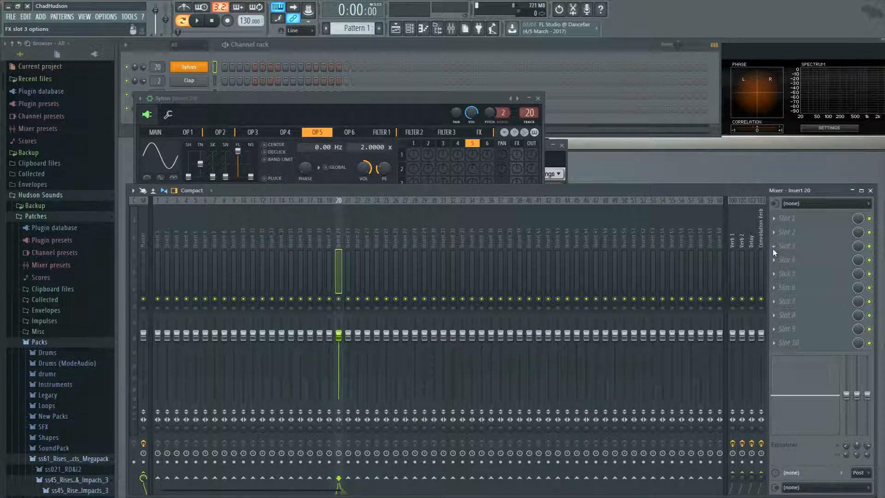
mouse_move(626, 341)
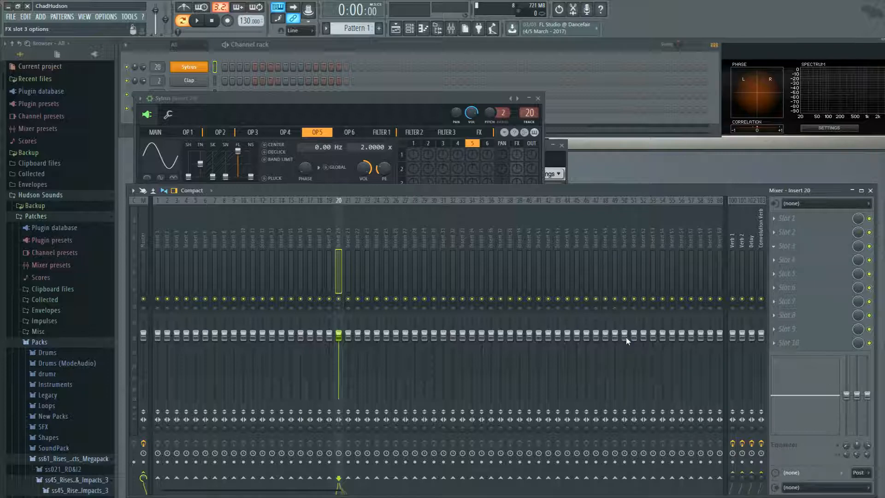